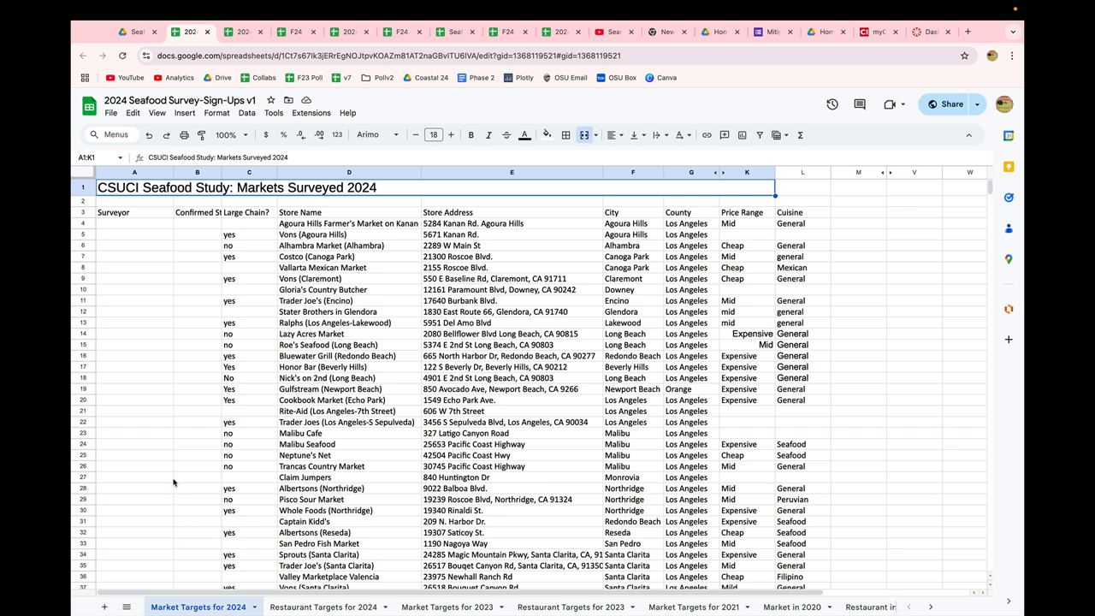
pyautogui.moveTo(165, 359)
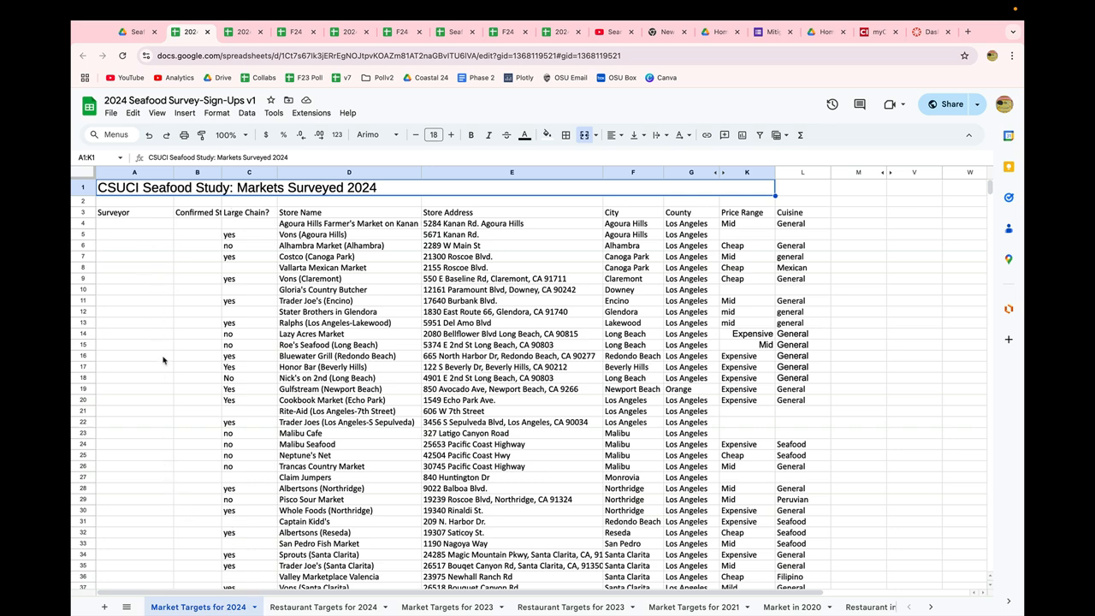
# Step: Browse the Restaurant Targets for 2024 list of restaurants and their surveyor sign-ups
pyautogui.click(323, 605)
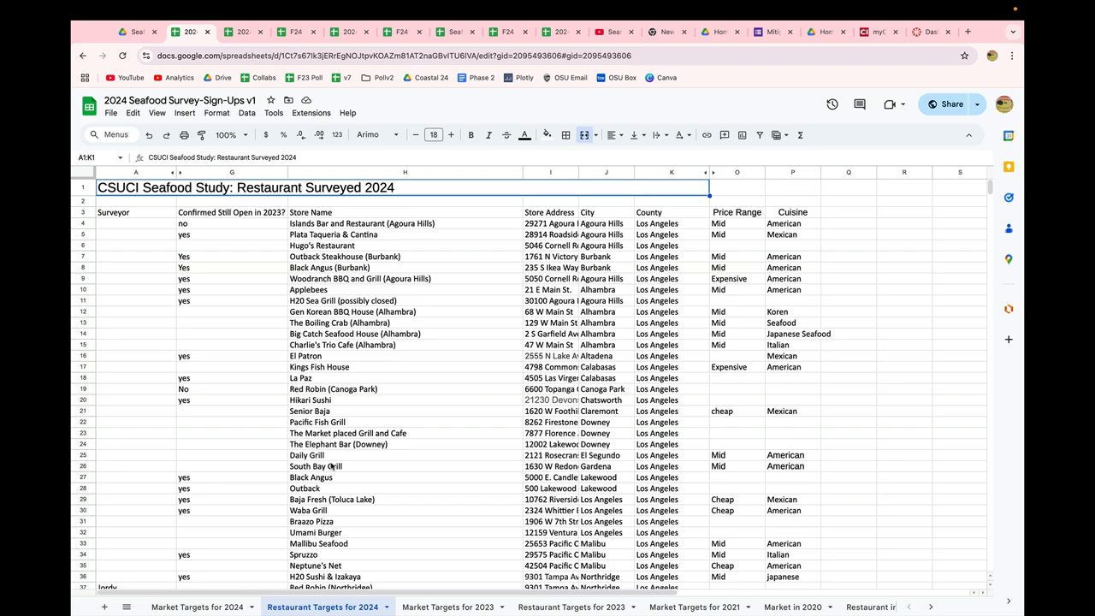
pyautogui.click(135, 257)
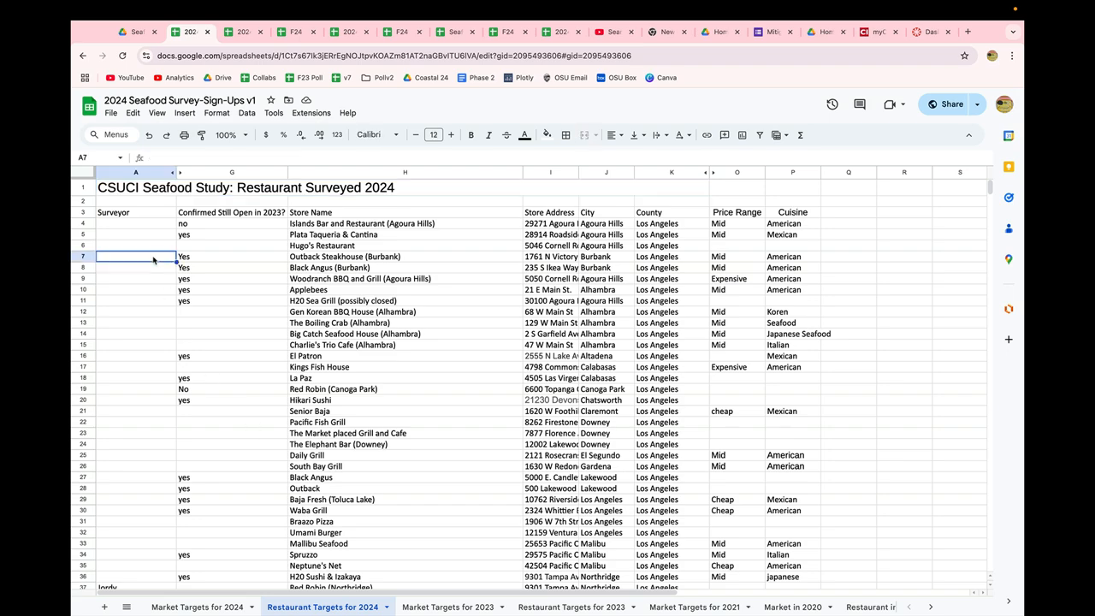
pyautogui.scroll(-3)
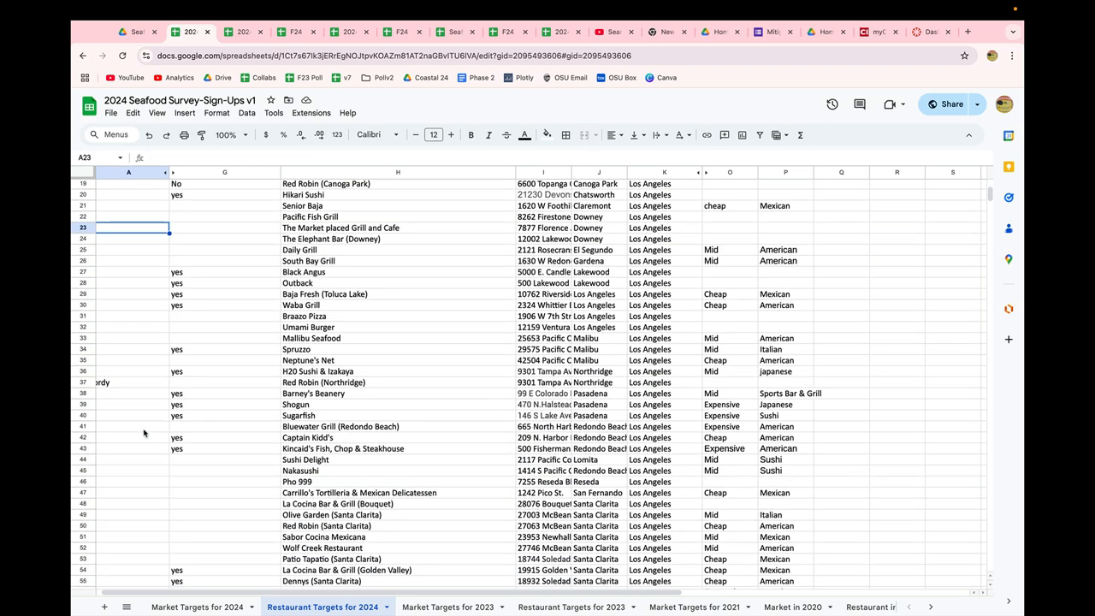
pyautogui.scroll(-3)
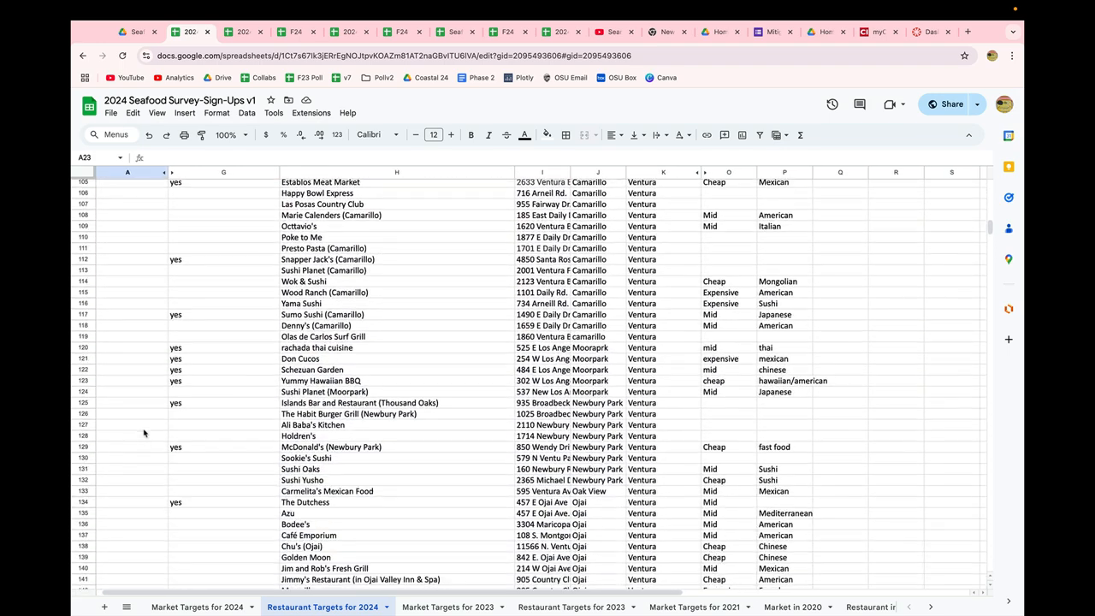
pyautogui.scroll(3)
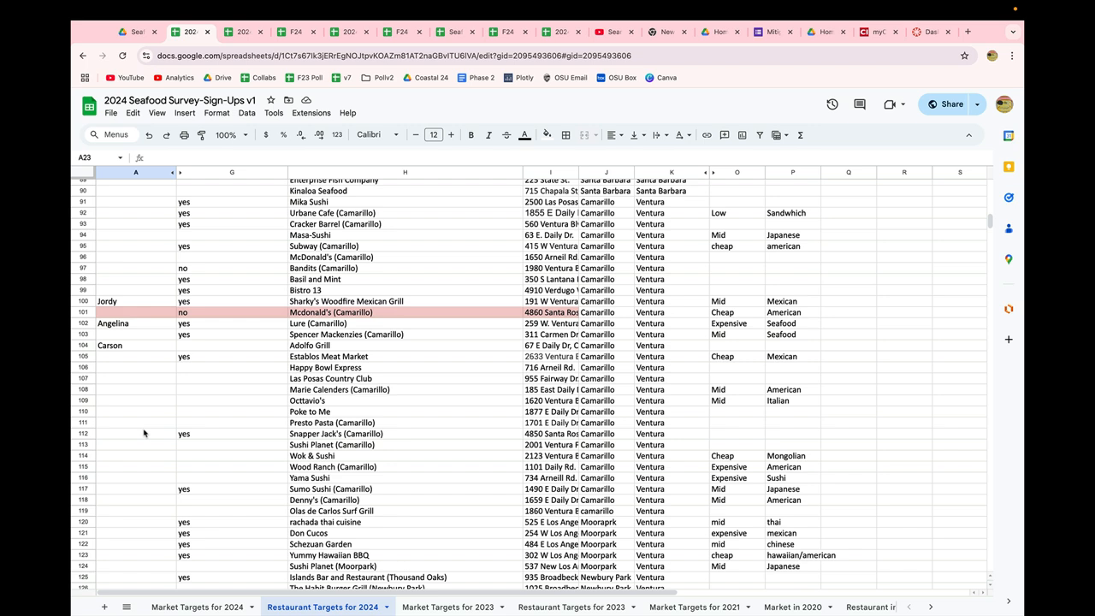
pyautogui.moveTo(229, 469)
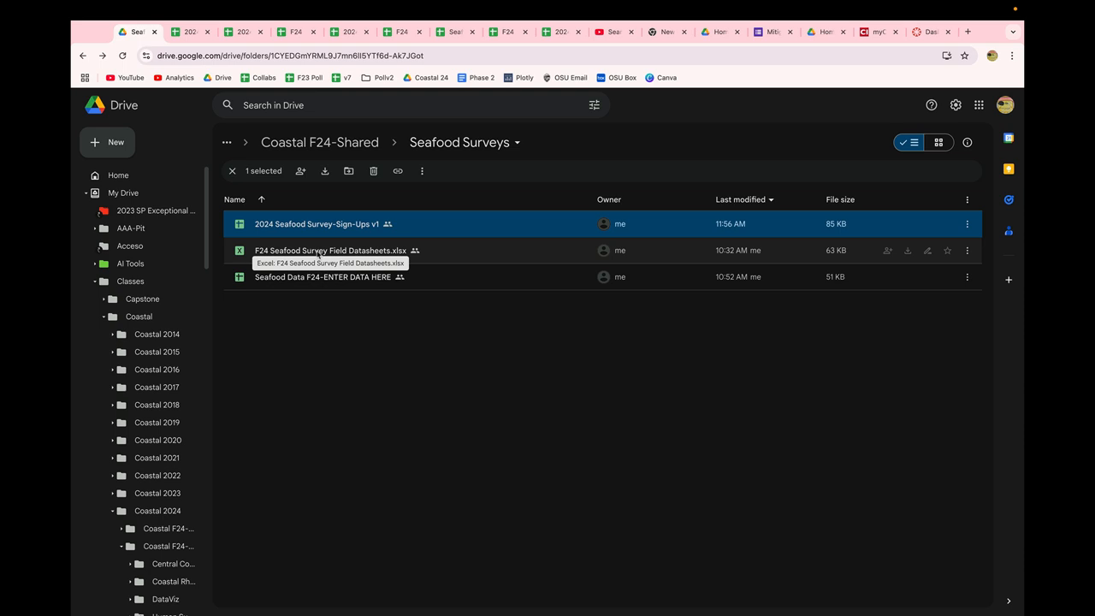
# Step: Open 'F24 Seafood Survey Field Datasheets.xlsx' from the Seafood Surveys folder
pyautogui.doubleClick(330, 250)
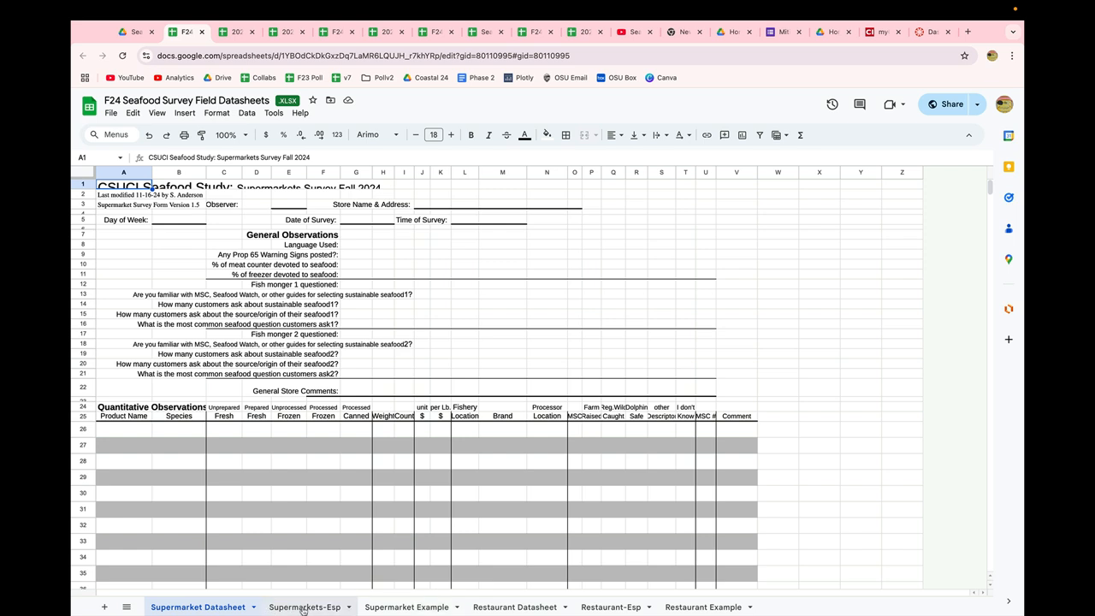
# Step: Review the blank Restaurant Datasheet's seafood-share questions and Quantitative Observations rows
pyautogui.click(513, 605)
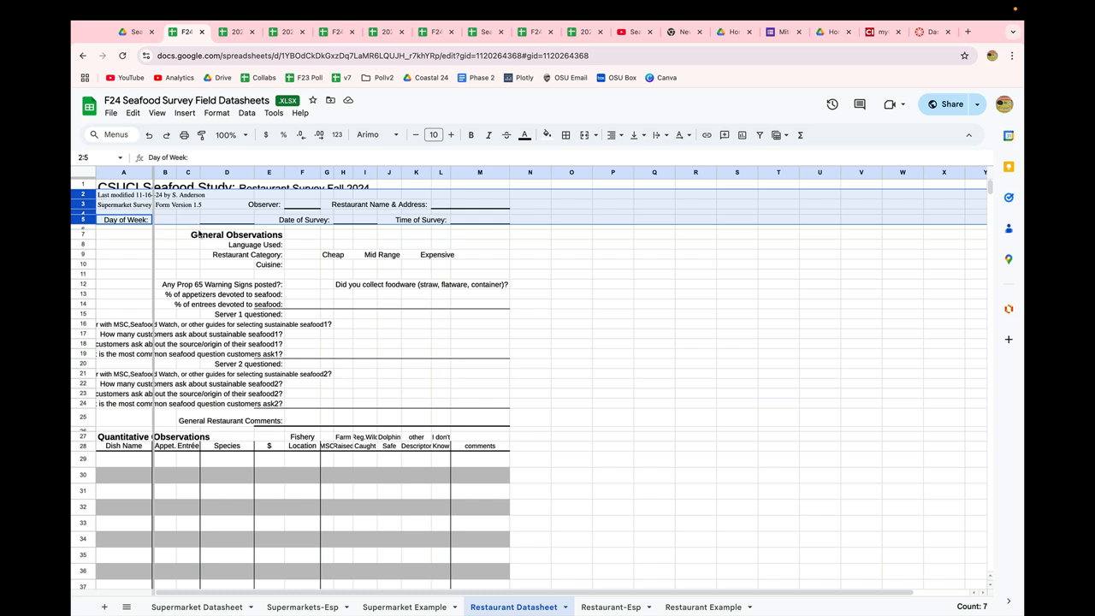
pyautogui.click(123, 305)
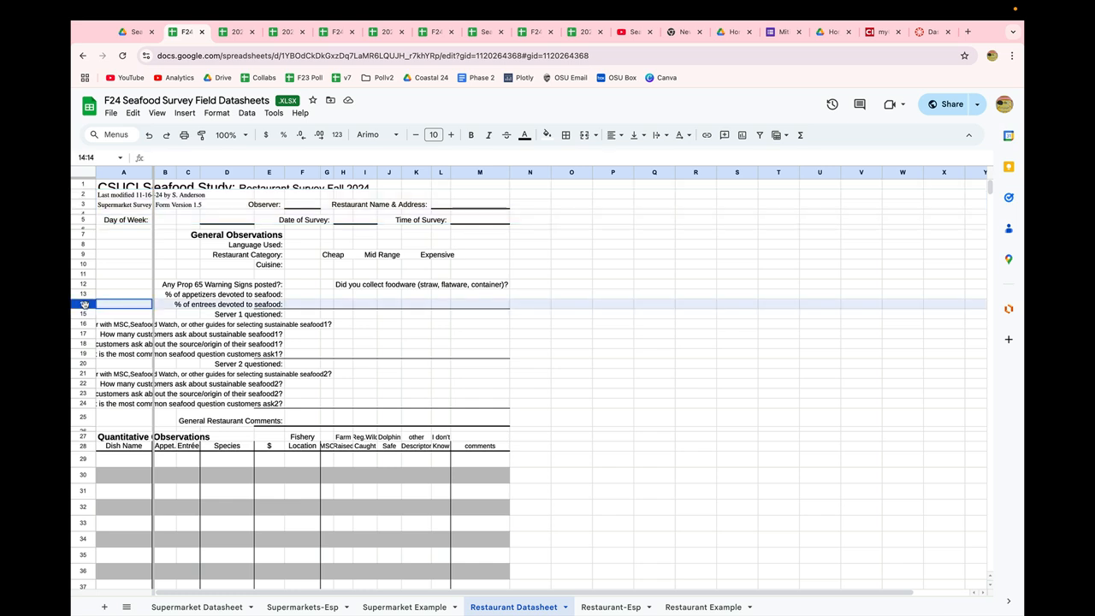
pyautogui.moveTo(83, 304); pyautogui.dragTo(83, 284)
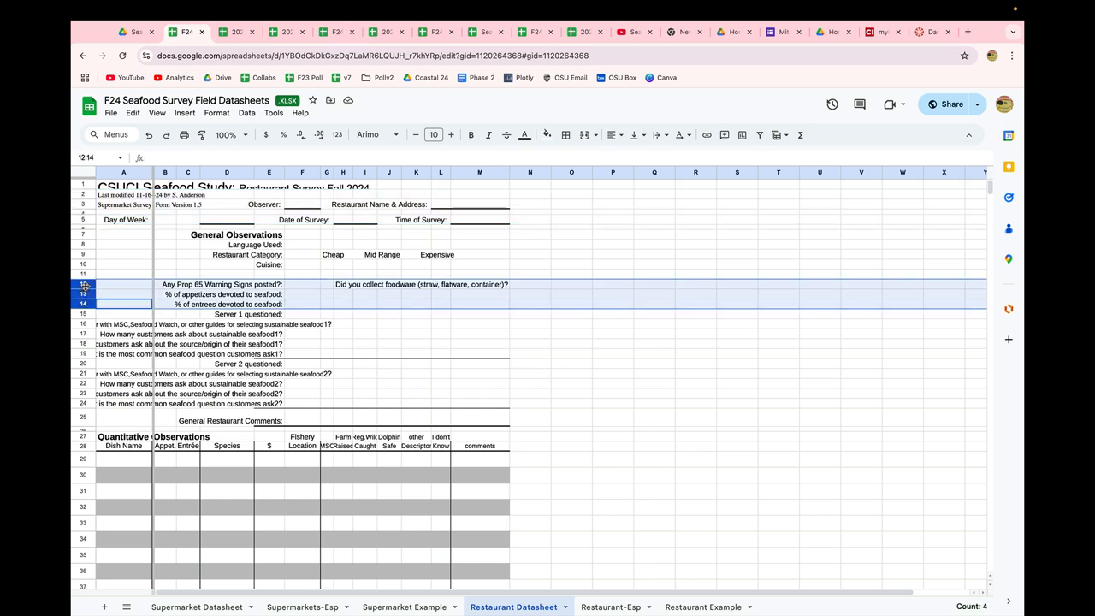
pyautogui.scroll(-3)
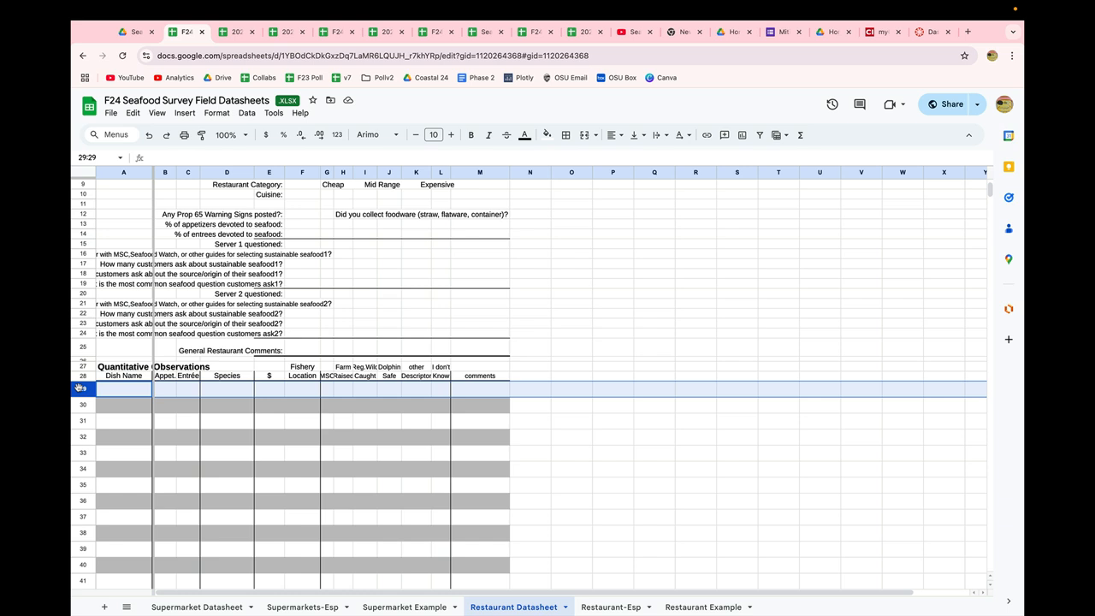
pyautogui.moveTo(94, 457)
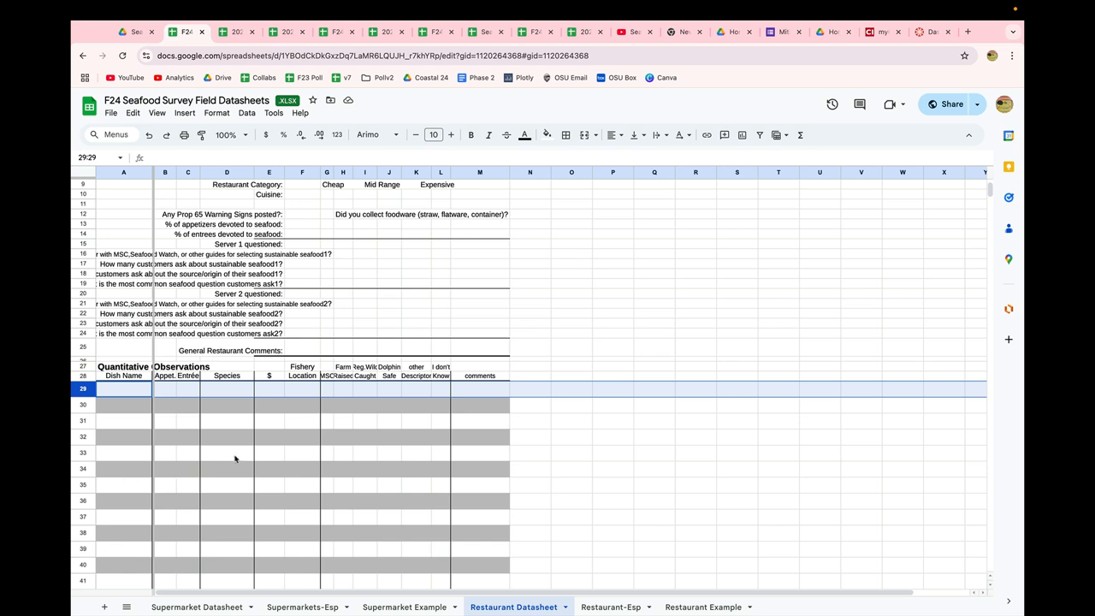
pyautogui.moveTo(656, 588)
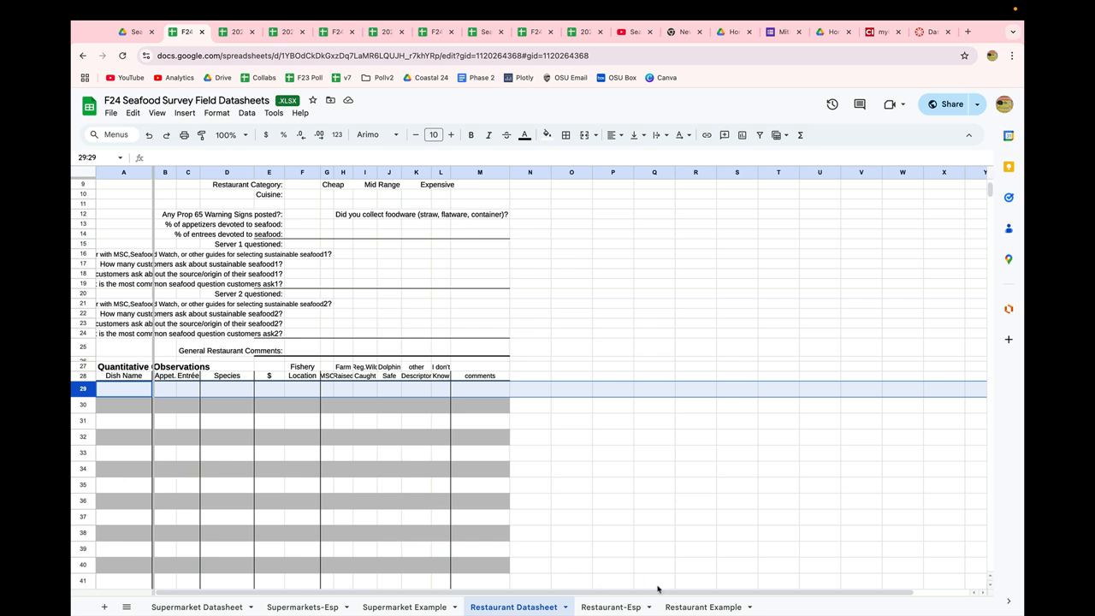
pyautogui.click(702, 606)
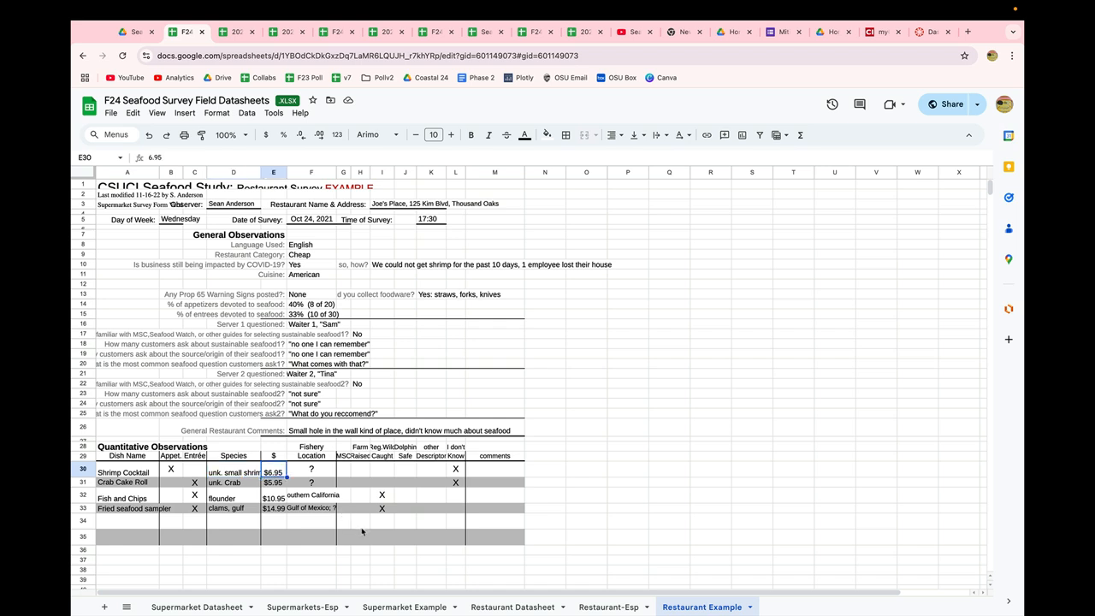
pyautogui.moveTo(324, 482)
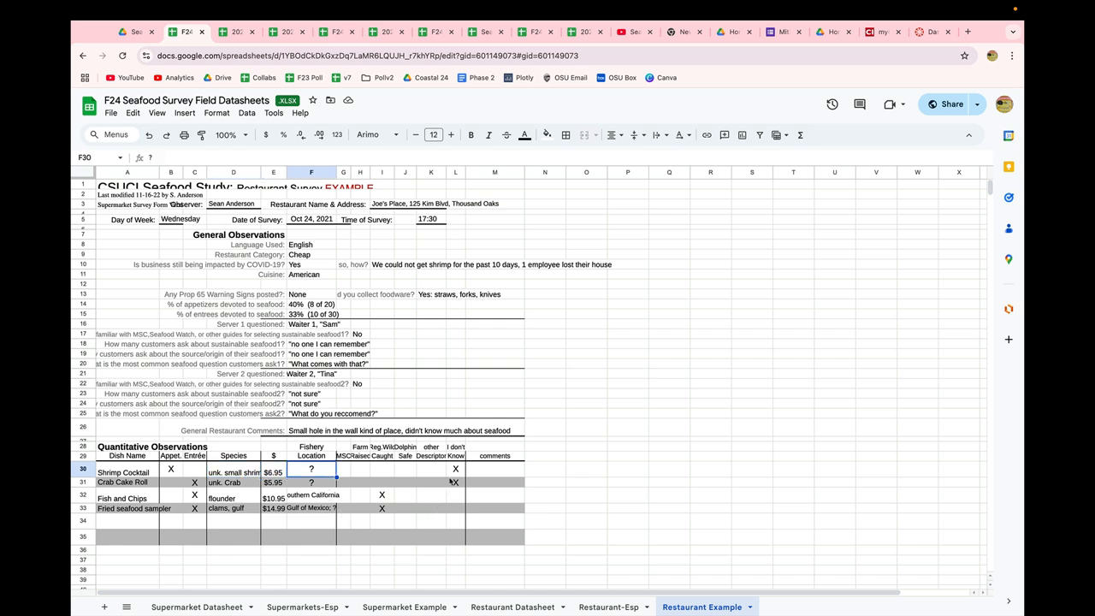
pyautogui.click(455, 469)
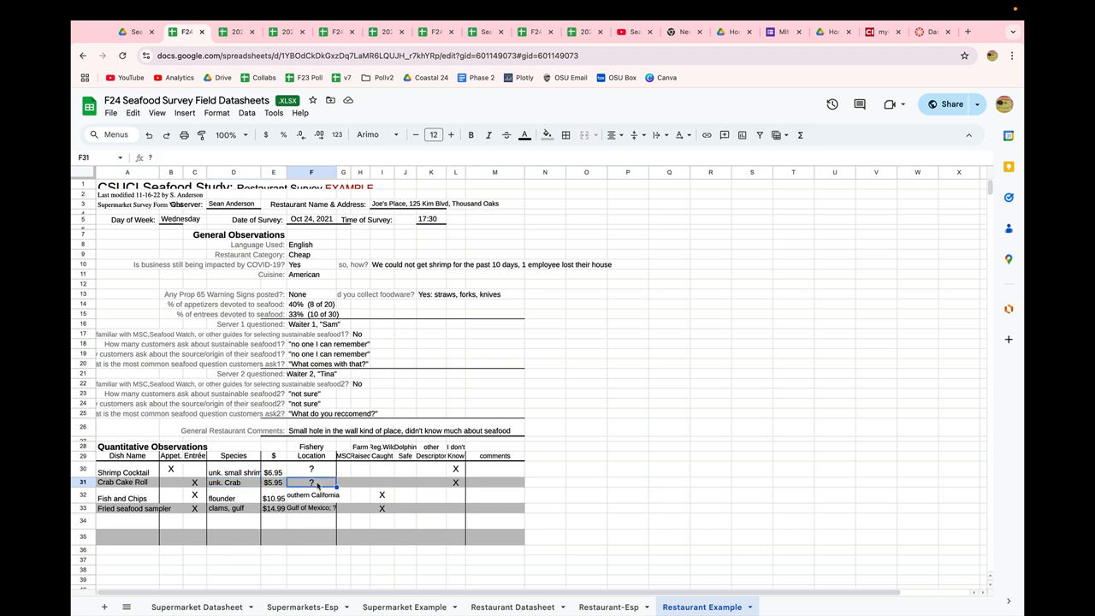
pyautogui.click(455, 483)
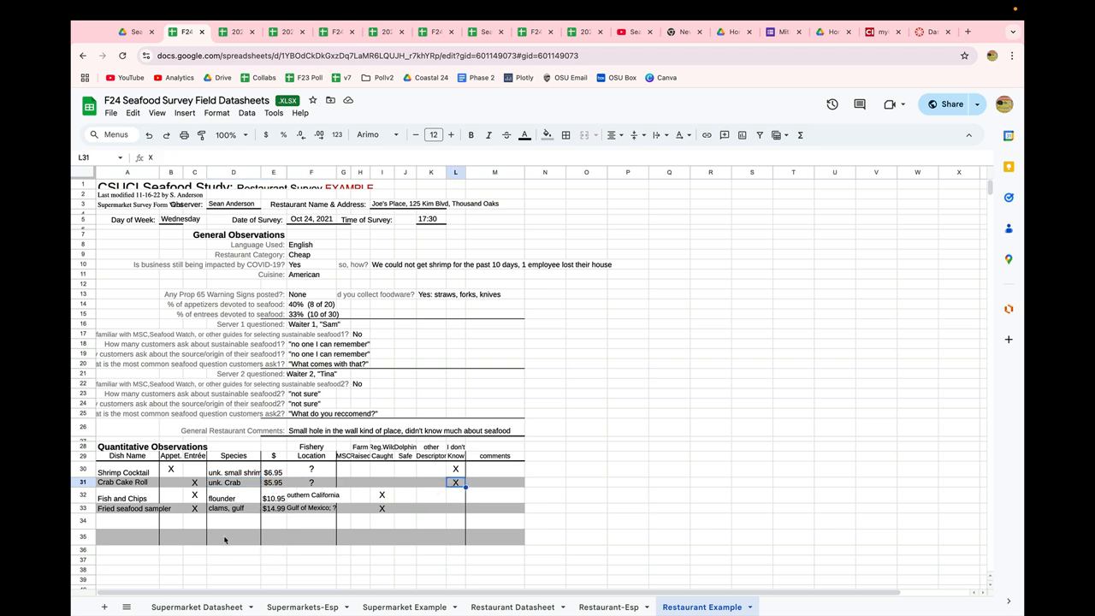
pyautogui.click(233, 497)
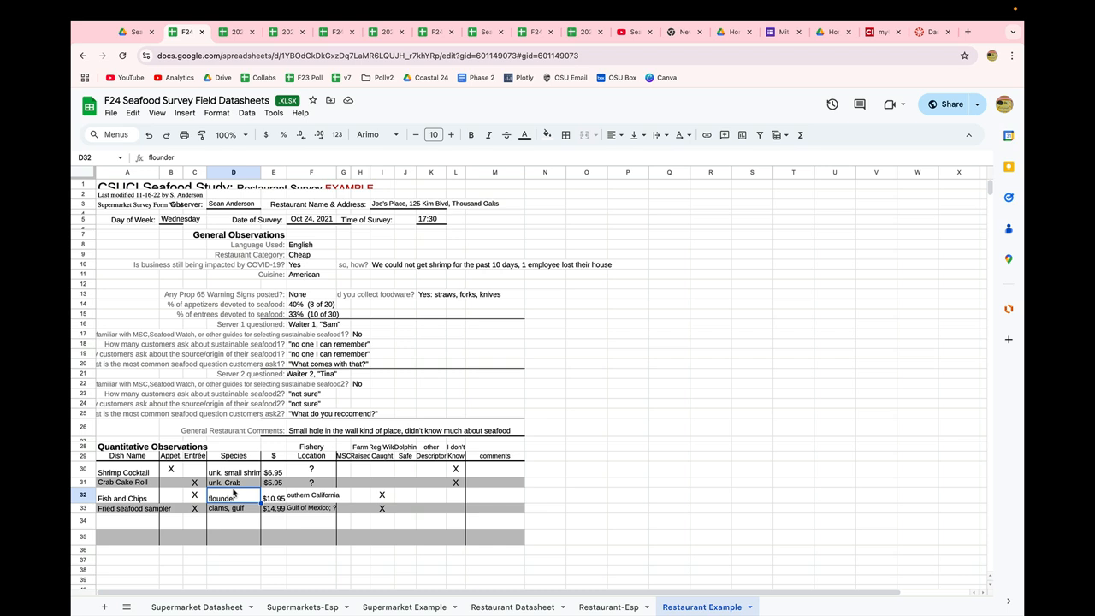
pyautogui.click(311, 498)
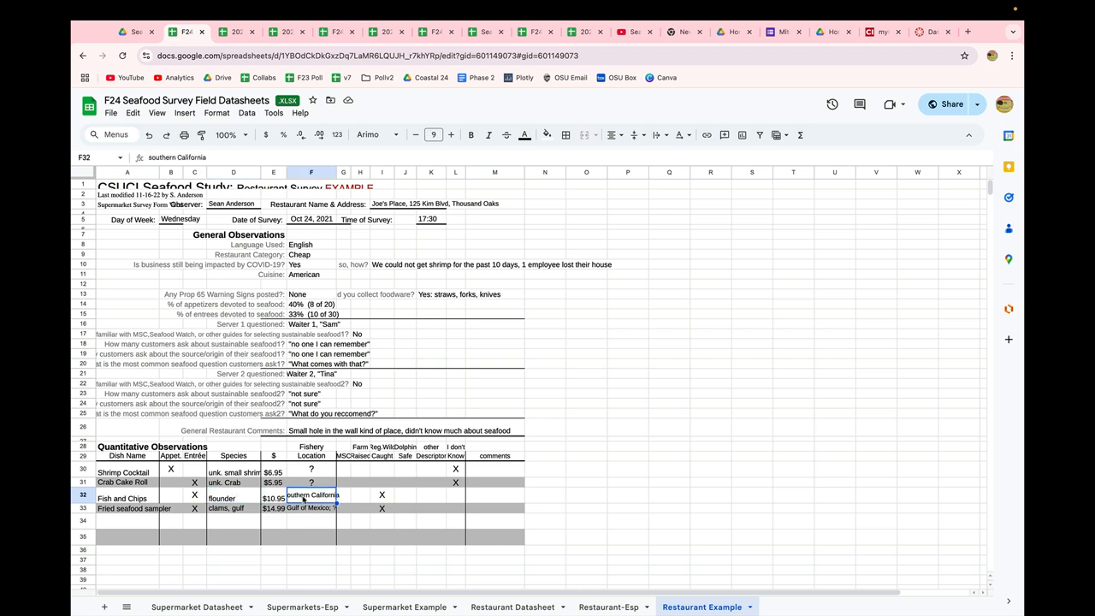
pyautogui.click(381, 496)
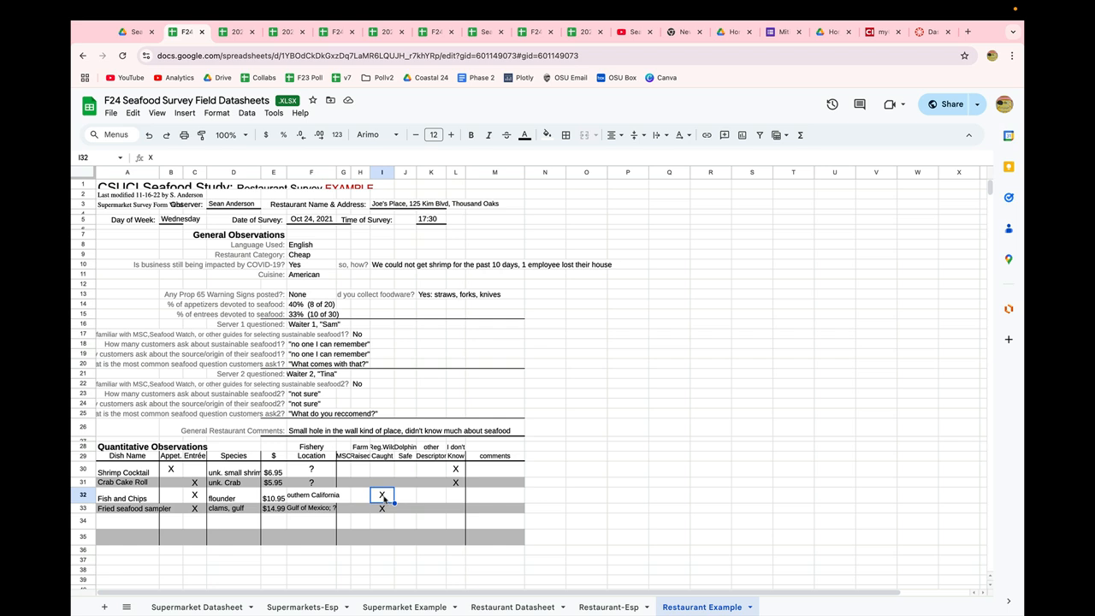
pyautogui.moveTo(349, 420)
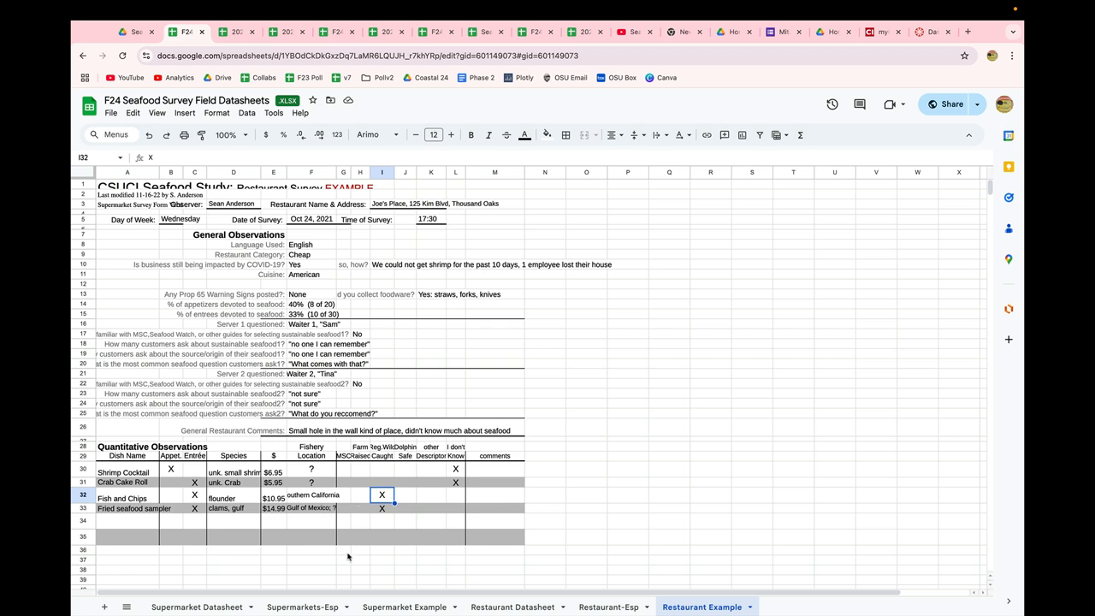
pyautogui.click(513, 606)
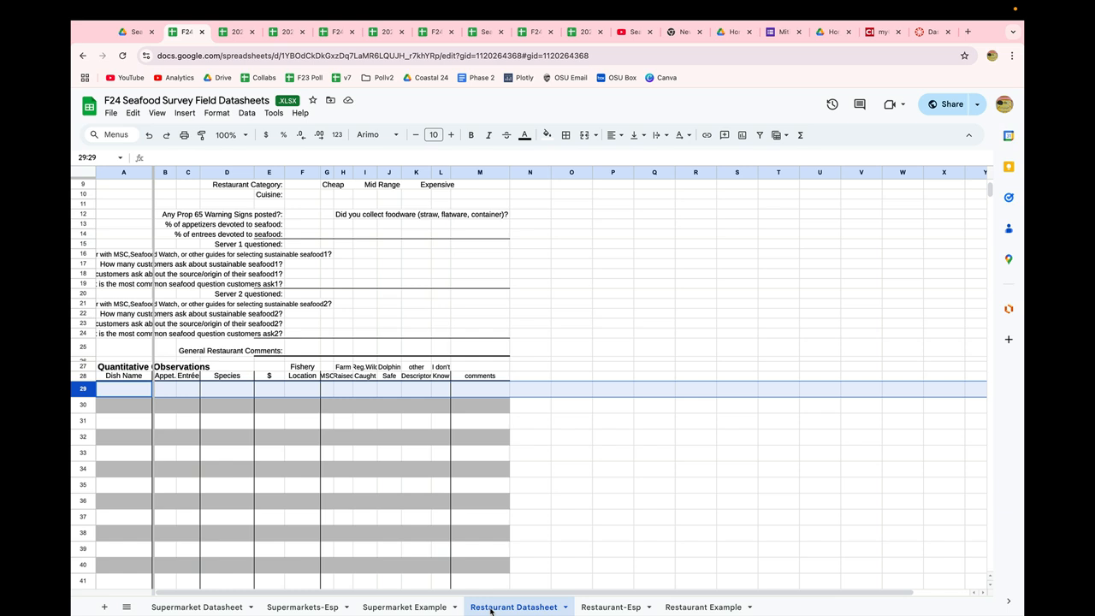
pyautogui.moveTo(657, 607)
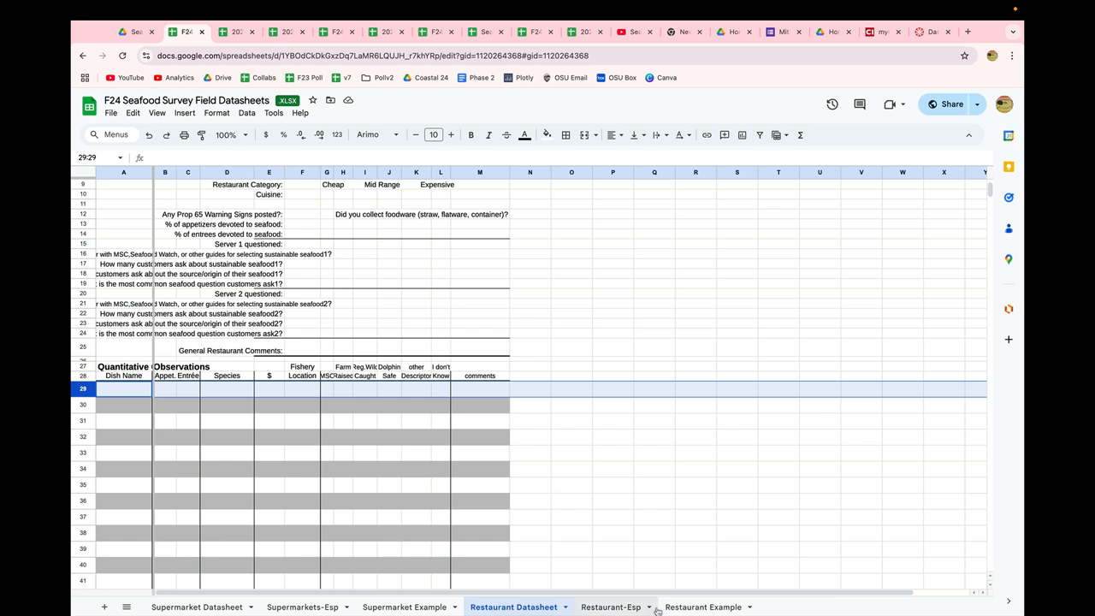
# Step: Return to the filled Restaurant Example sheet from the blank template
pyautogui.click(701, 605)
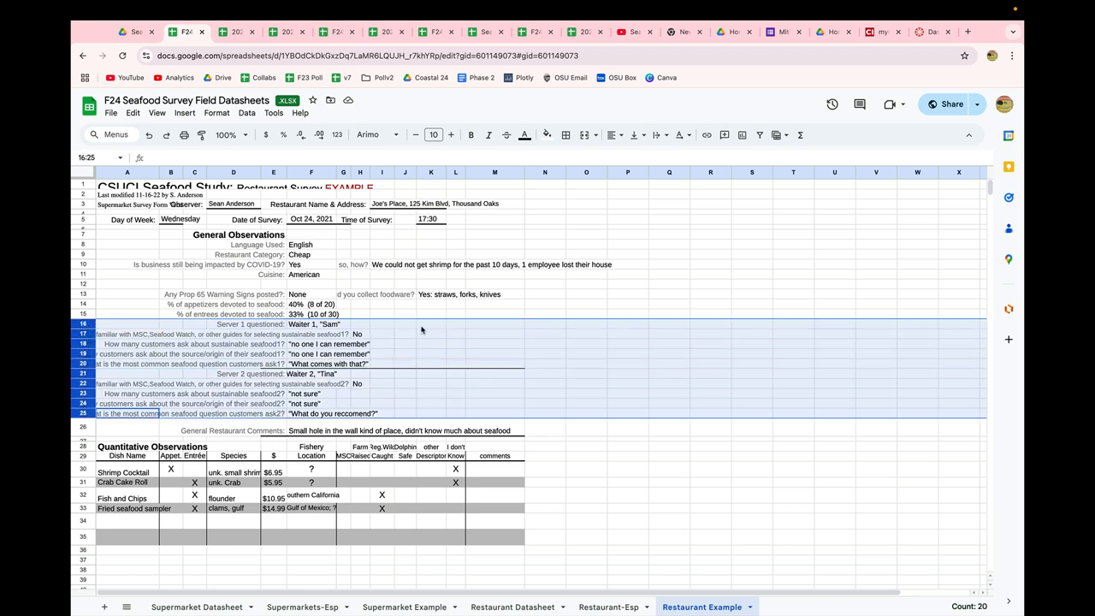
pyautogui.click(431, 333)
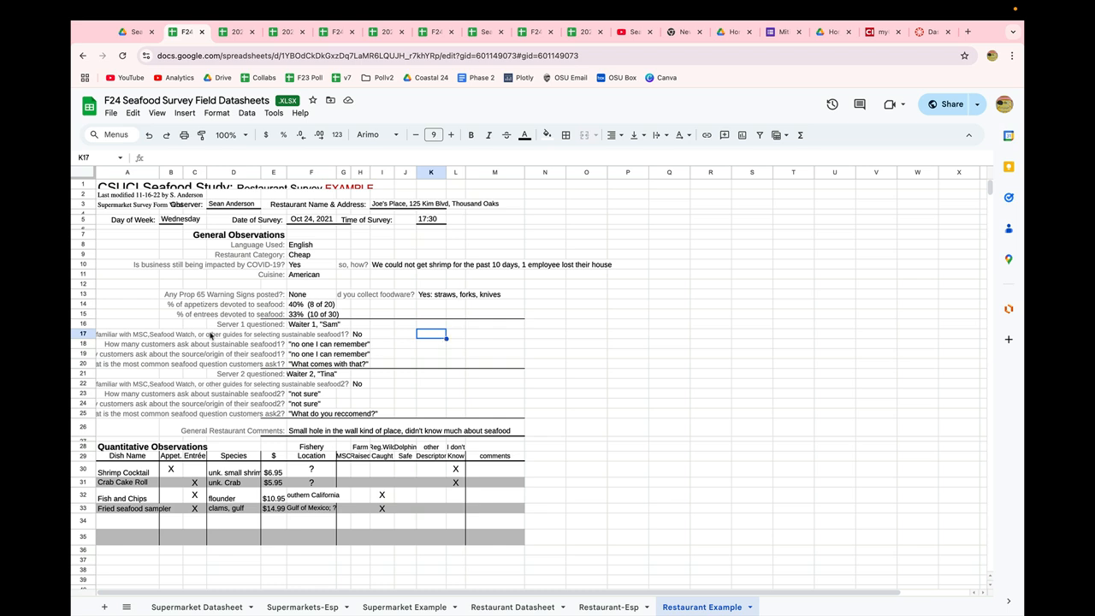
pyautogui.click(311, 334)
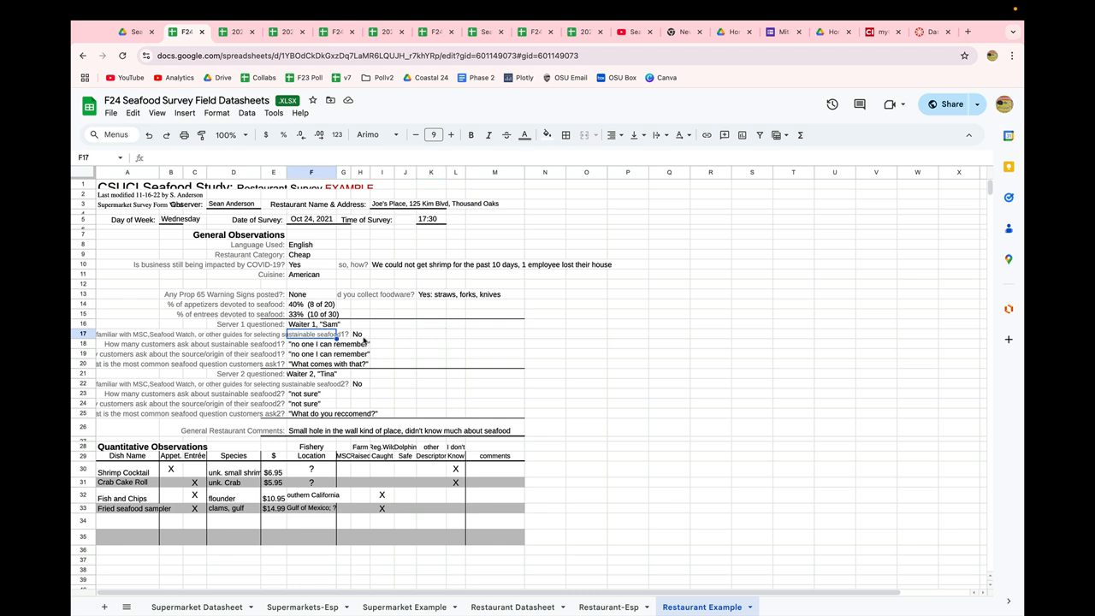
pyautogui.moveTo(407, 337)
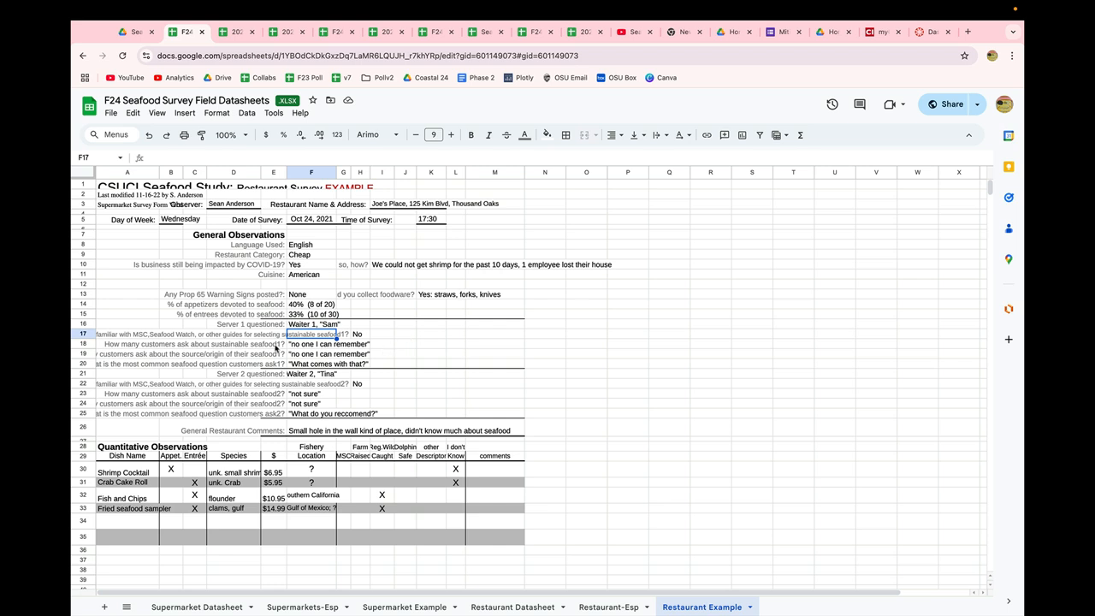
pyautogui.click(273, 343)
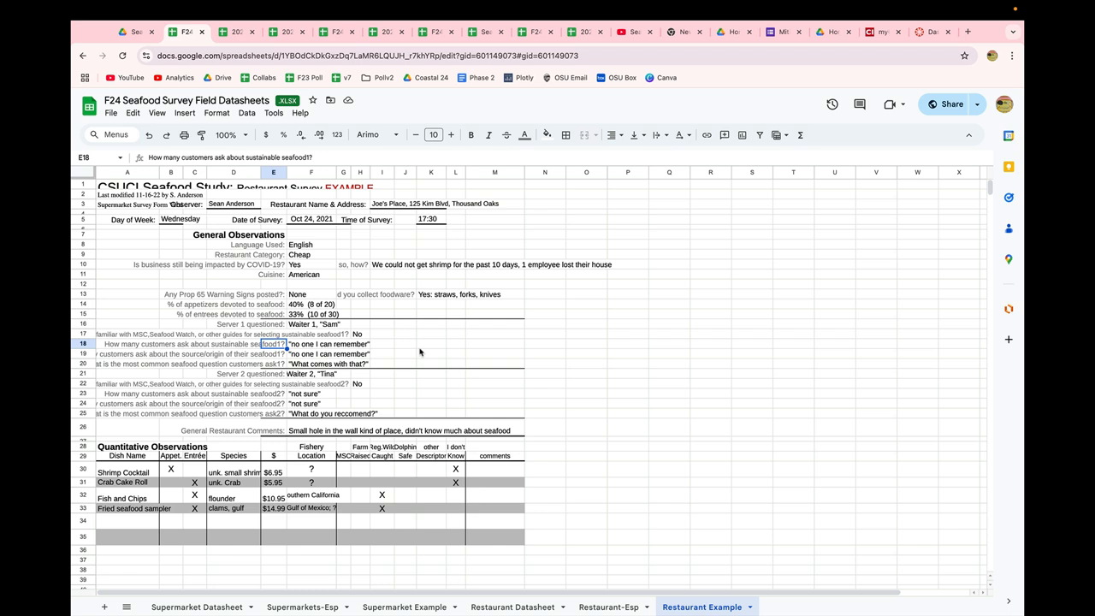
pyautogui.moveTo(346, 362)
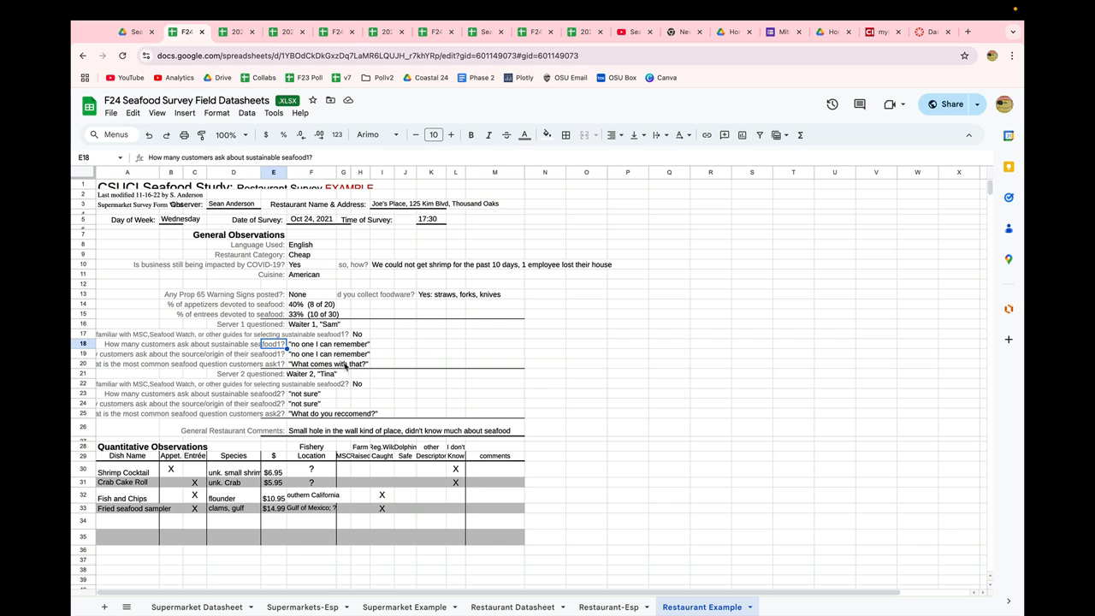
pyautogui.click(274, 352)
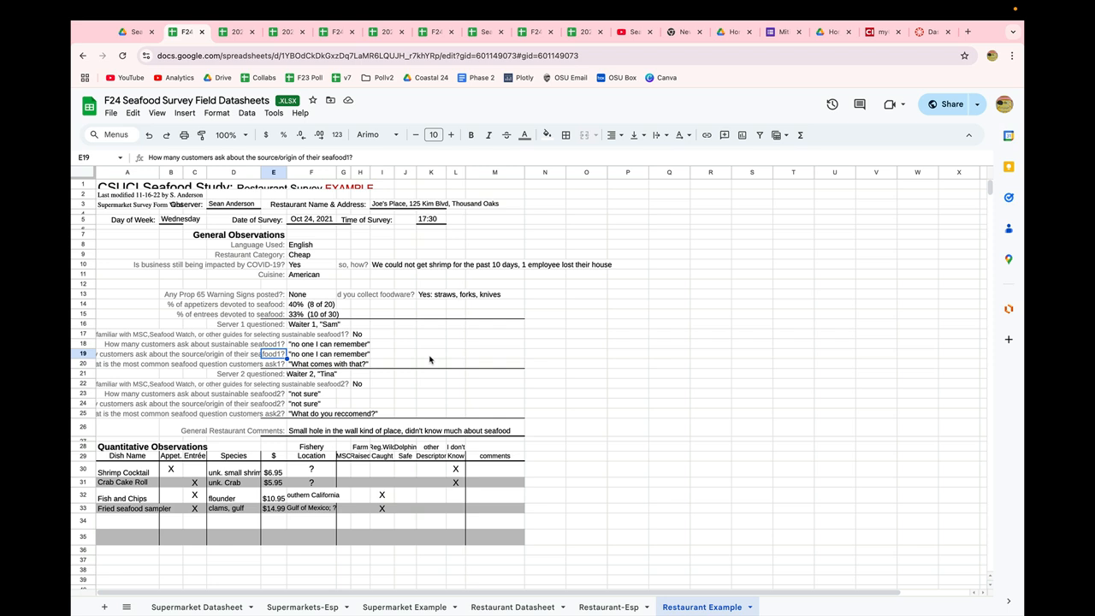
pyautogui.click(274, 362)
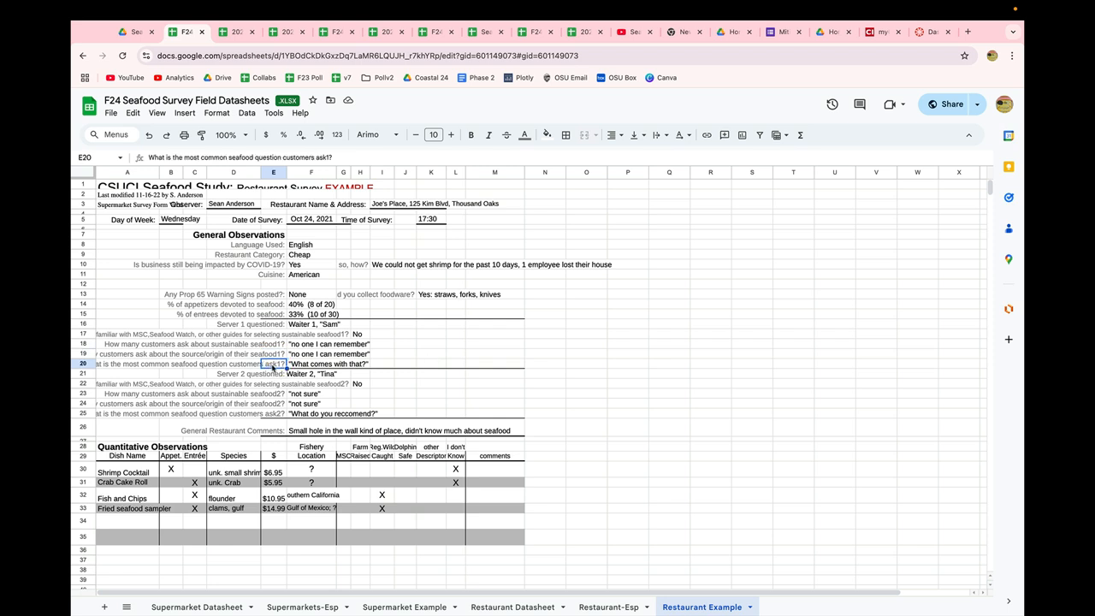